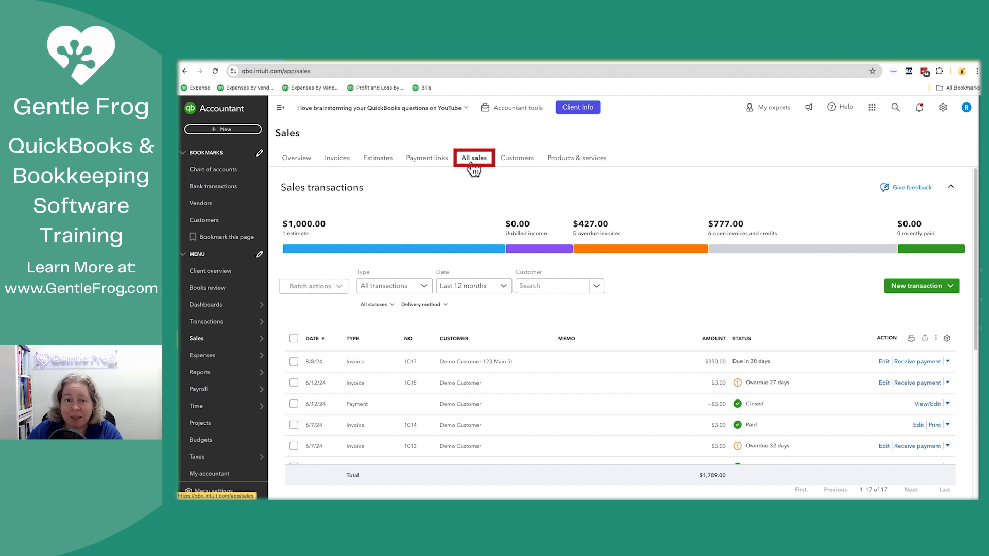
# Step: Filter the All sales list by Delivery method: Send later, leaving only invoice 1017 ($350)
pyautogui.click(374, 304)
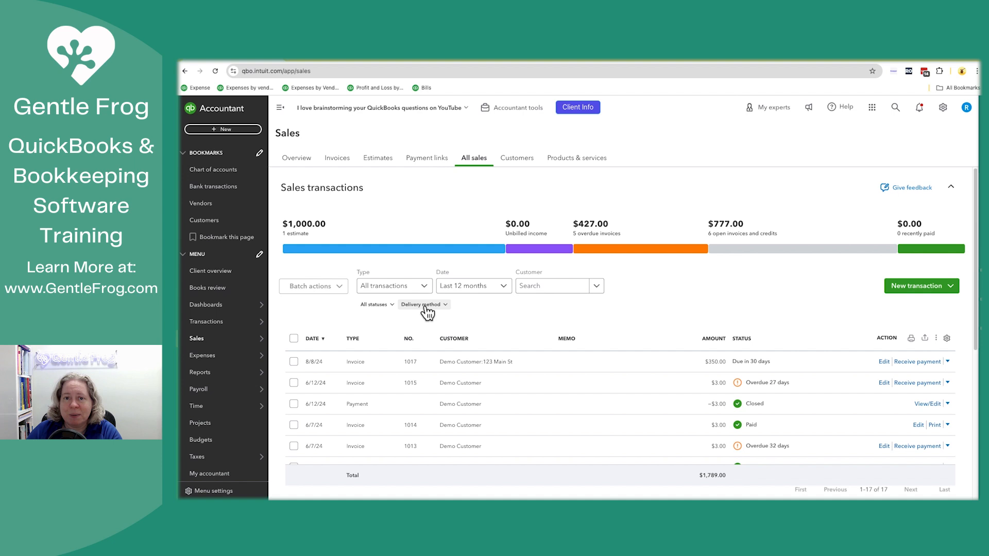
pyautogui.click(424, 305)
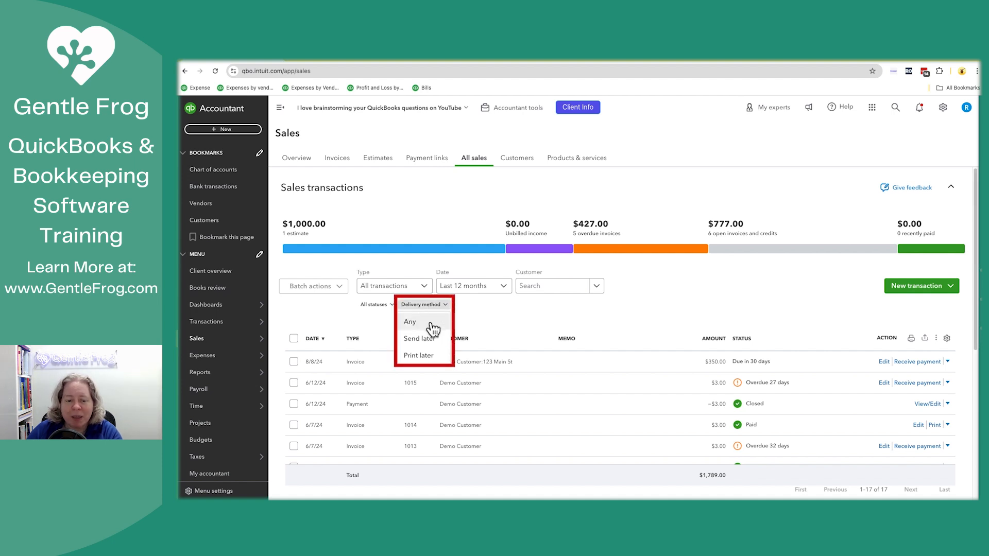
pyautogui.moveTo(433, 341)
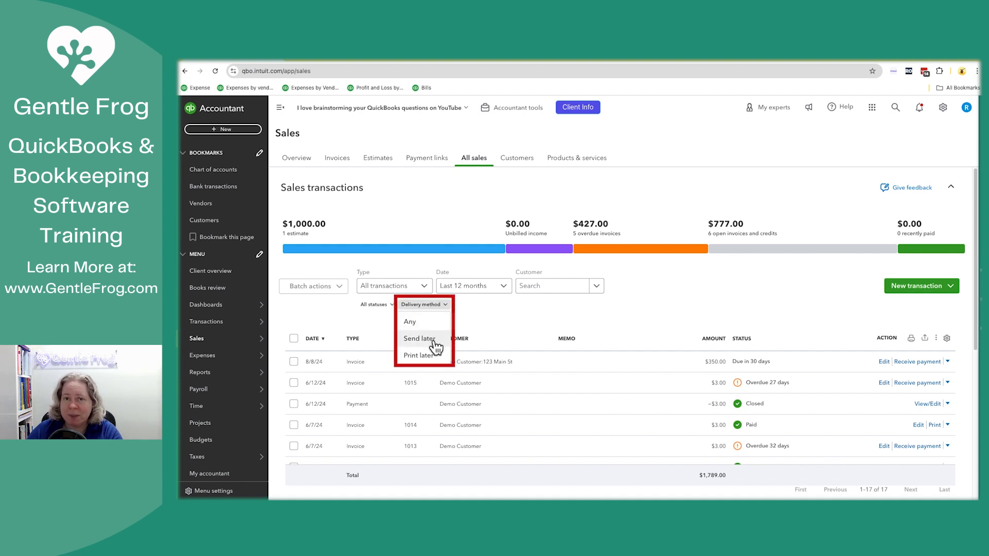
pyautogui.click(418, 338)
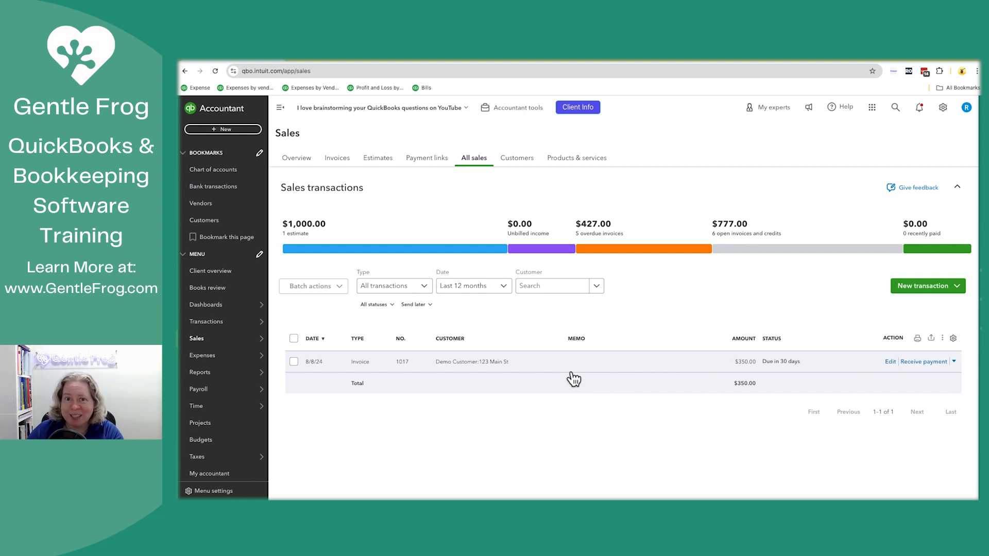
pyautogui.moveTo(488, 367)
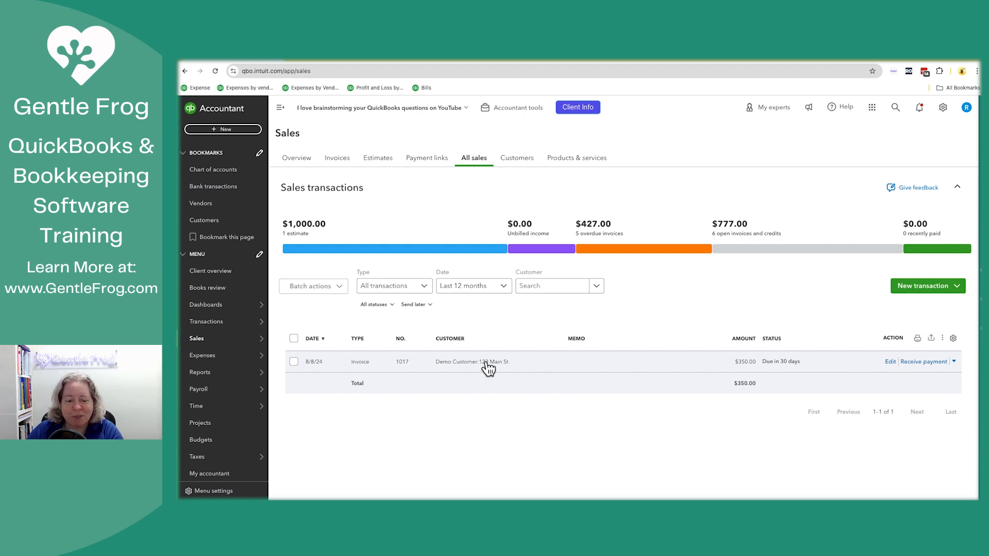
# Step: Review invoice 1017's Scheduling settings in the right panel with Send later confirmed on
pyautogui.click(889, 361)
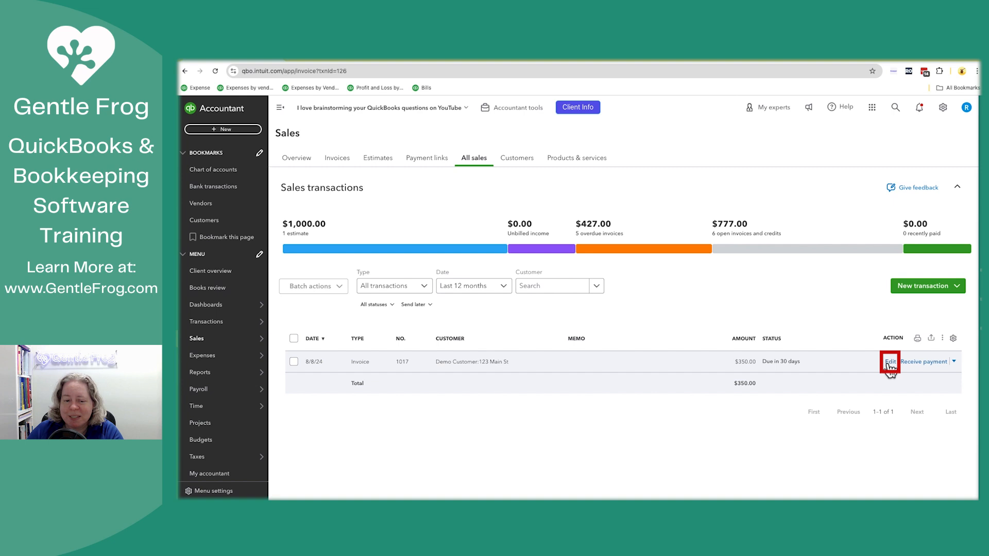
pyautogui.click(889, 361)
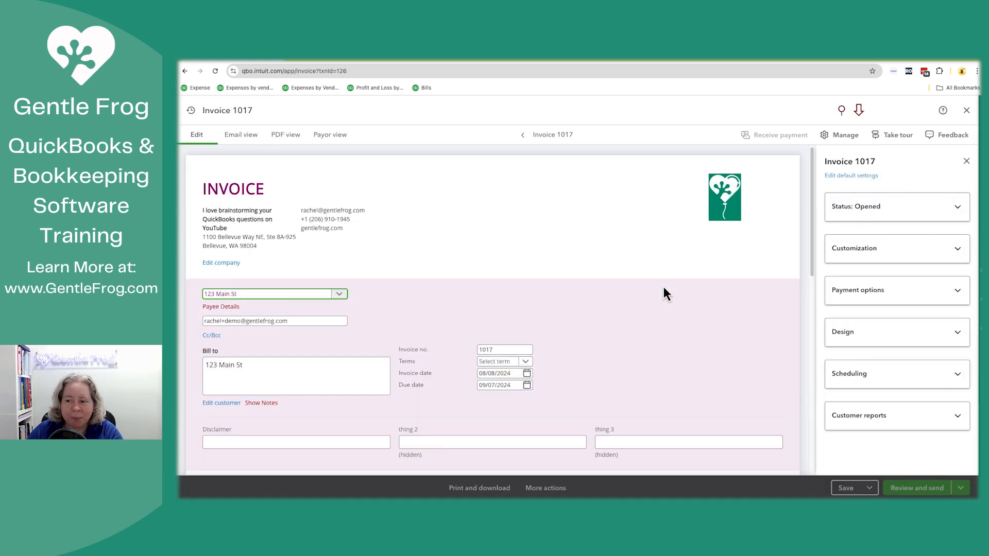
pyautogui.scroll(-3)
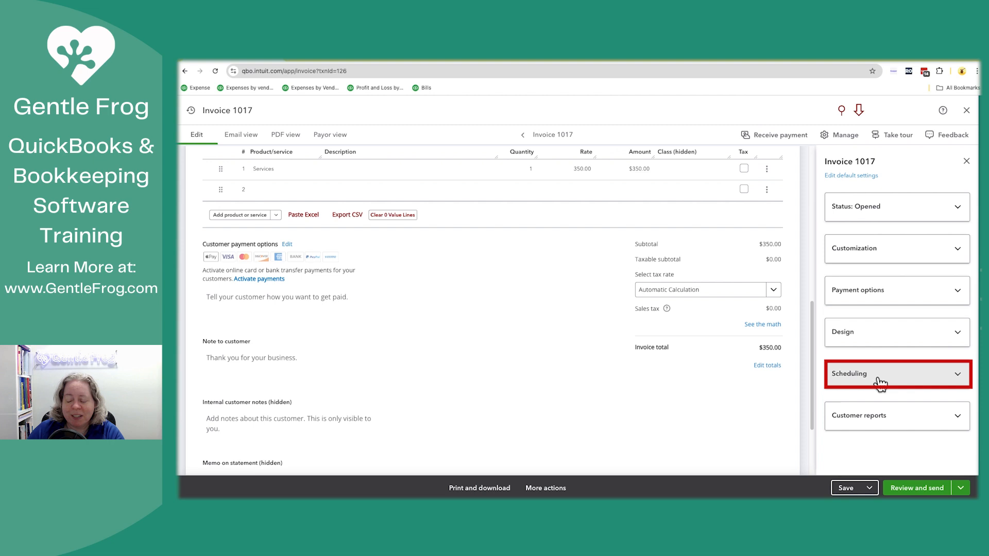
pyautogui.click(895, 373)
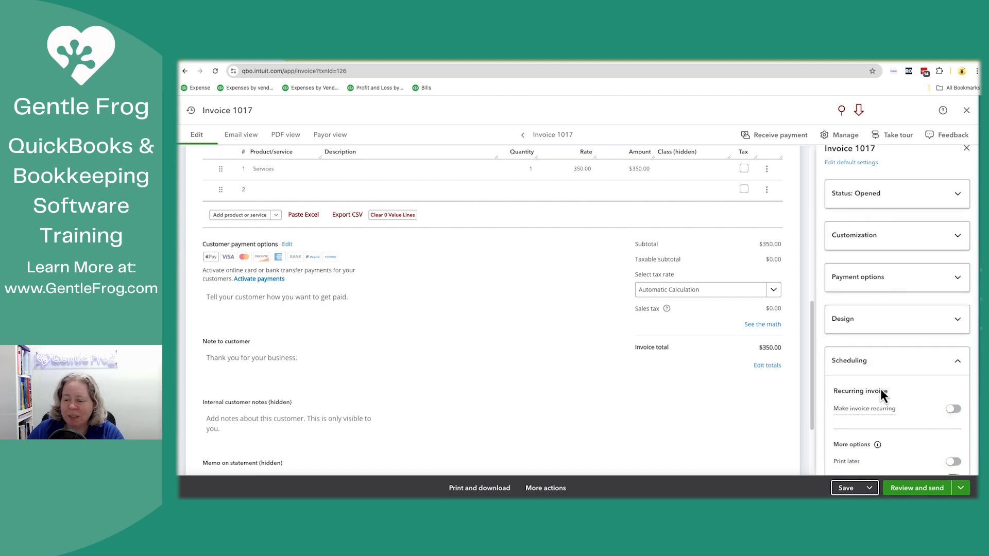
pyautogui.click(952, 362)
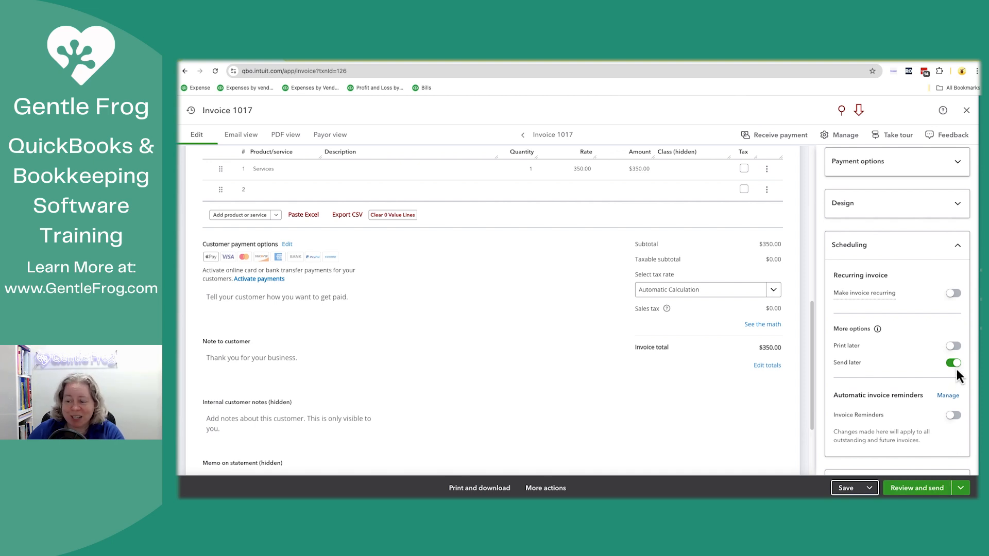
pyautogui.moveTo(869, 493)
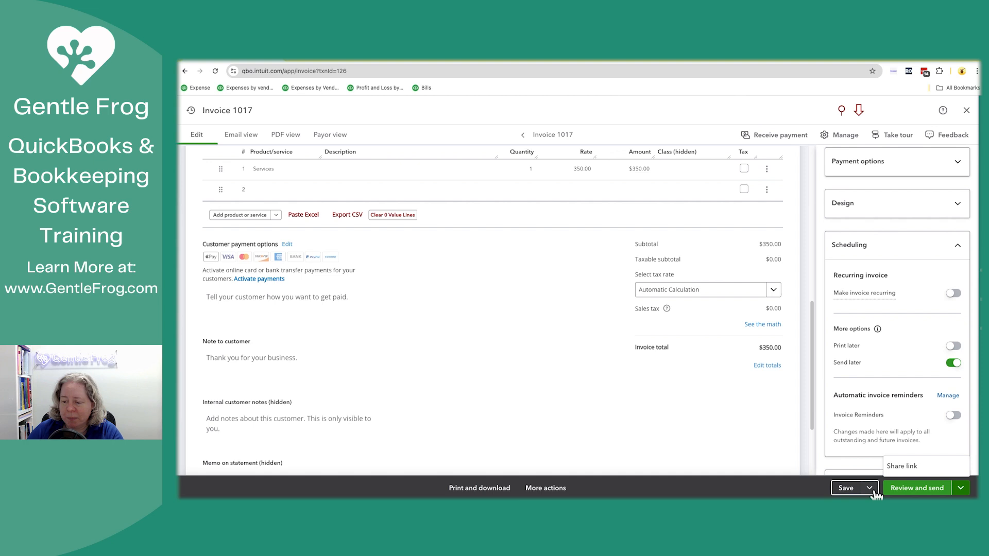
# Step: Save and close invoice 1017, returning to the Send later filtered sales list
pyautogui.click(871, 487)
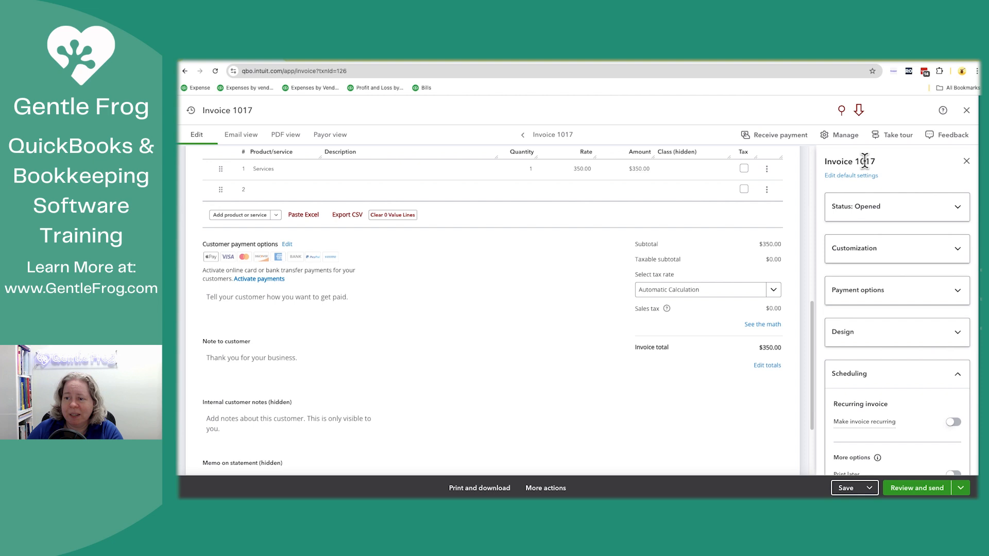
pyautogui.click(844, 134)
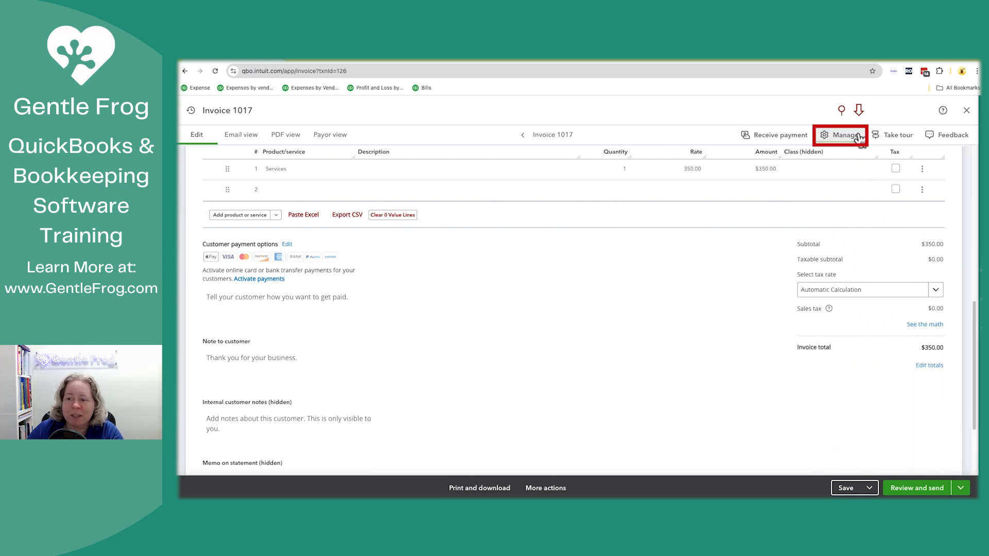
pyautogui.click(839, 134)
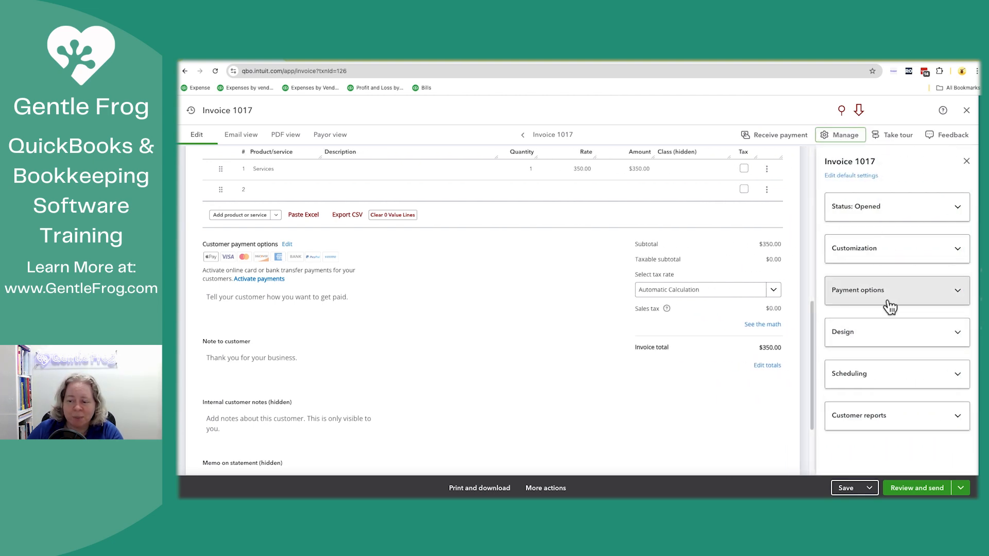
pyautogui.click(872, 487)
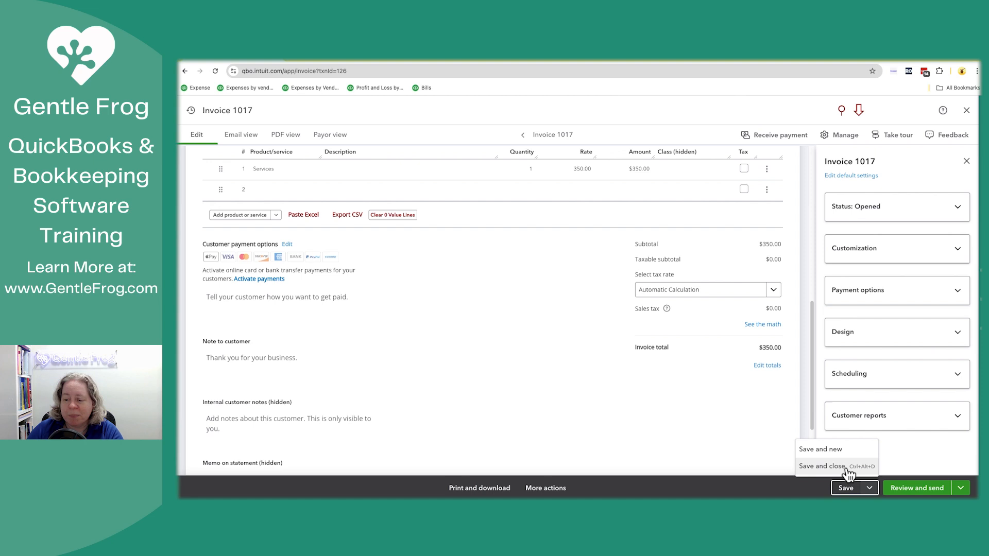
pyautogui.click(823, 465)
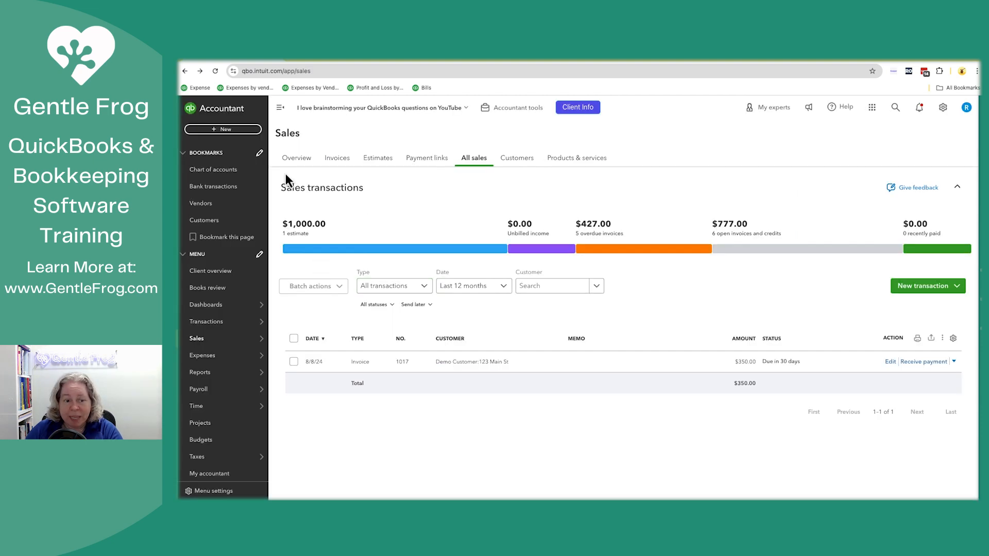
pyautogui.moveTo(324, 219)
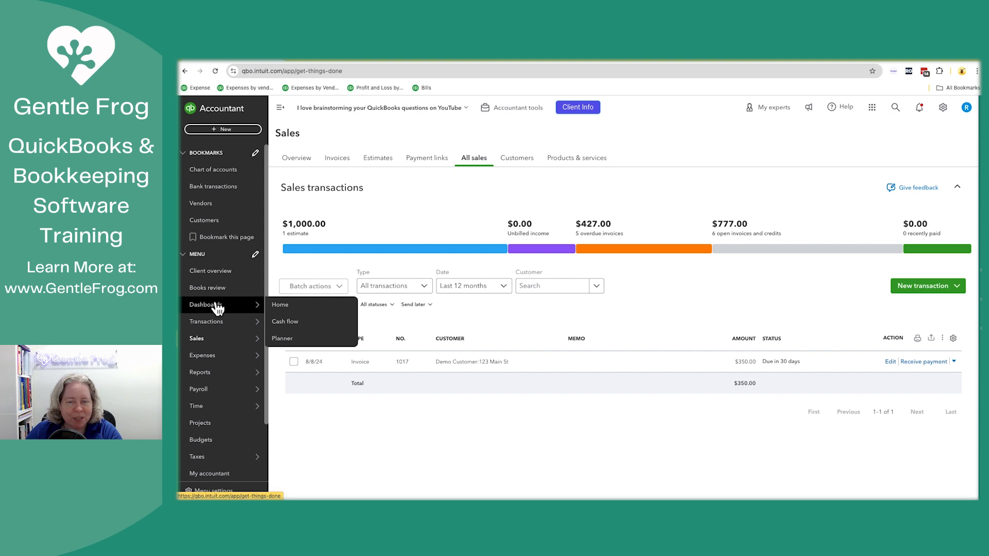
pyautogui.click(280, 305)
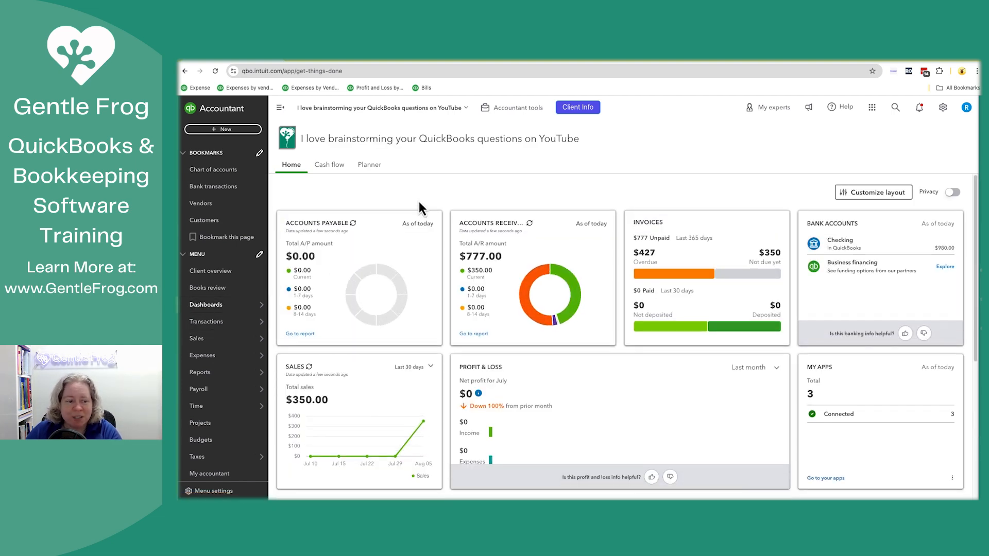
pyautogui.click(196, 339)
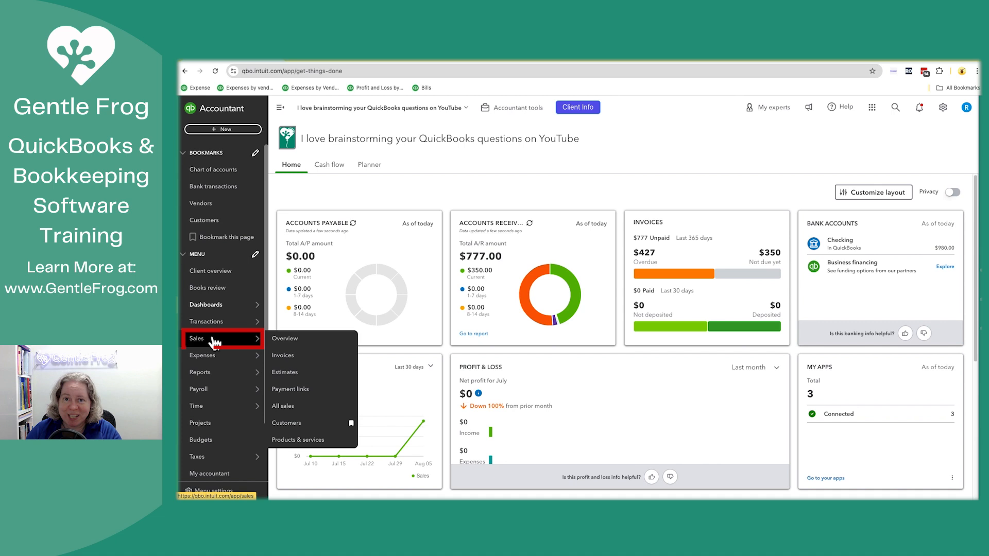
pyautogui.moveTo(285, 339)
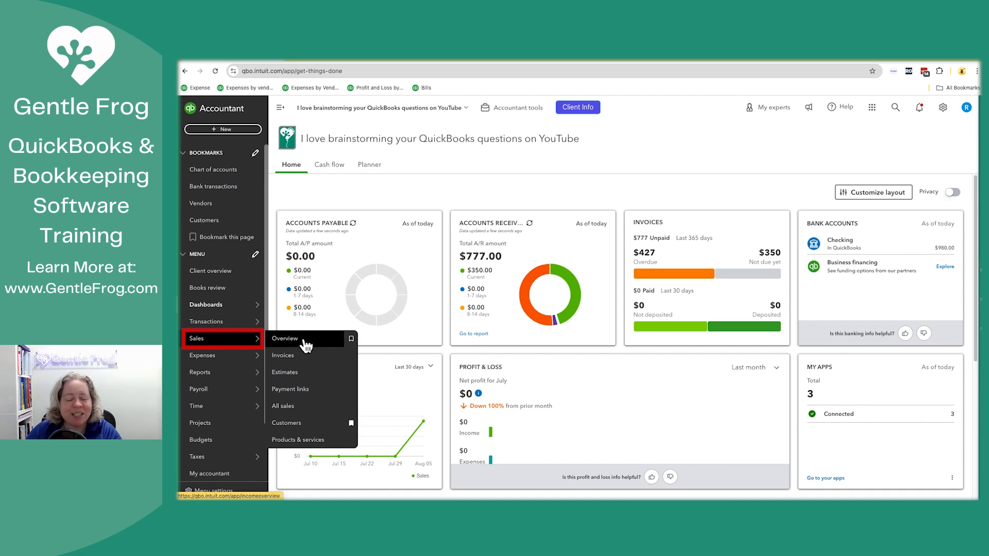
pyautogui.moveTo(283, 406)
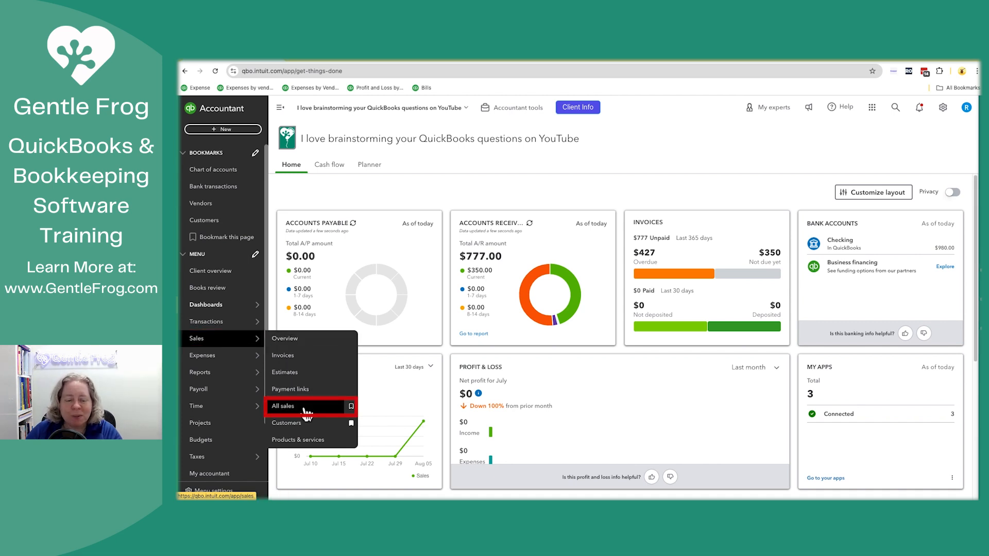
pyautogui.click(282, 406)
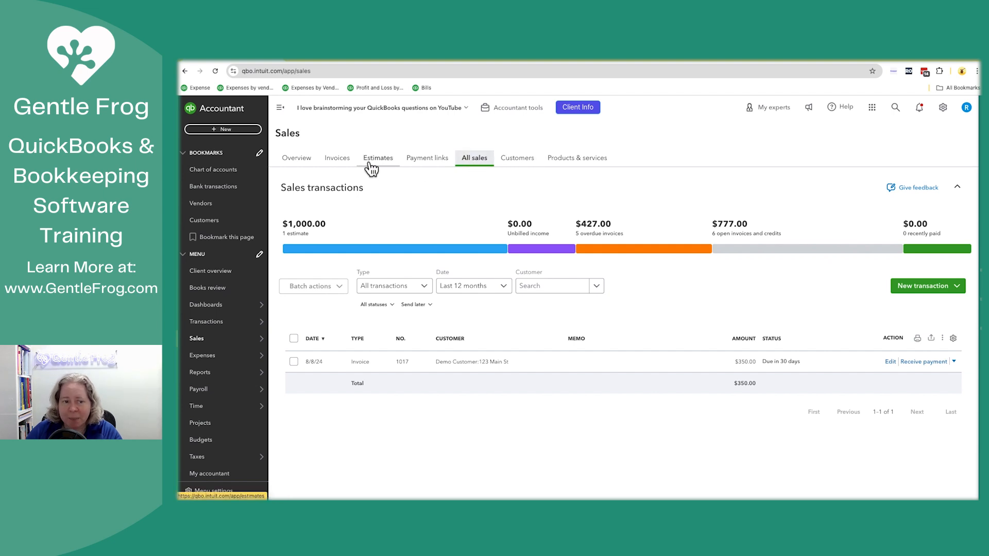
pyautogui.click(296, 158)
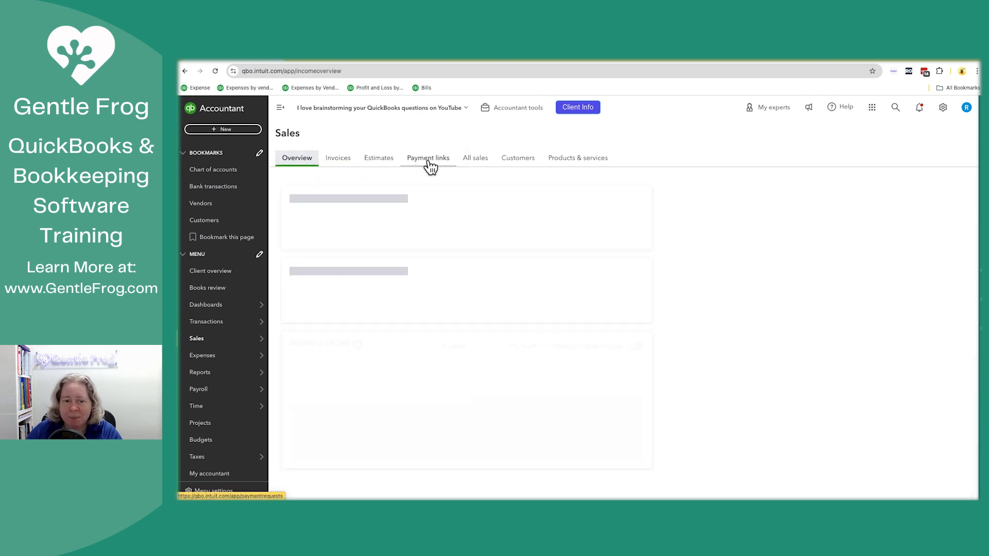
pyautogui.click(474, 157)
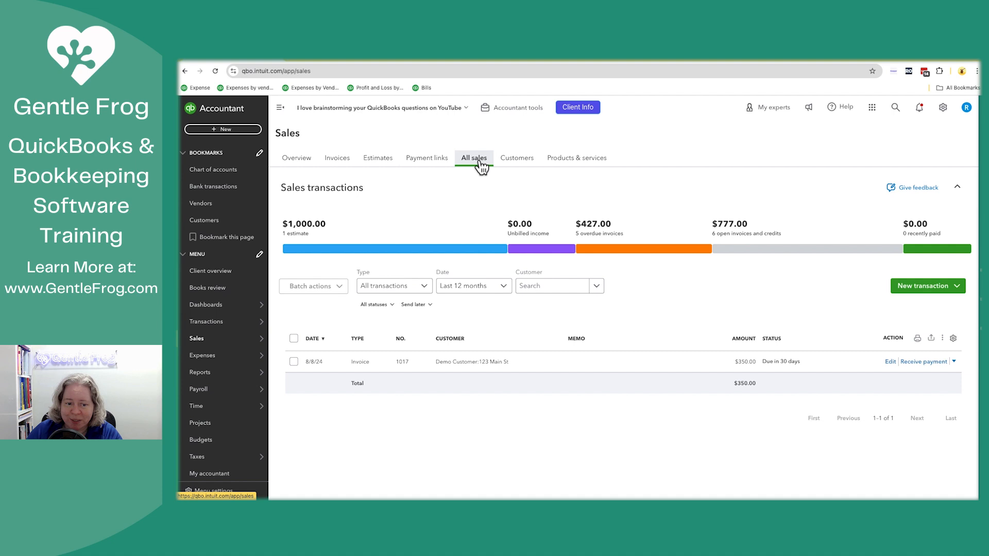
pyautogui.moveTo(448, 315)
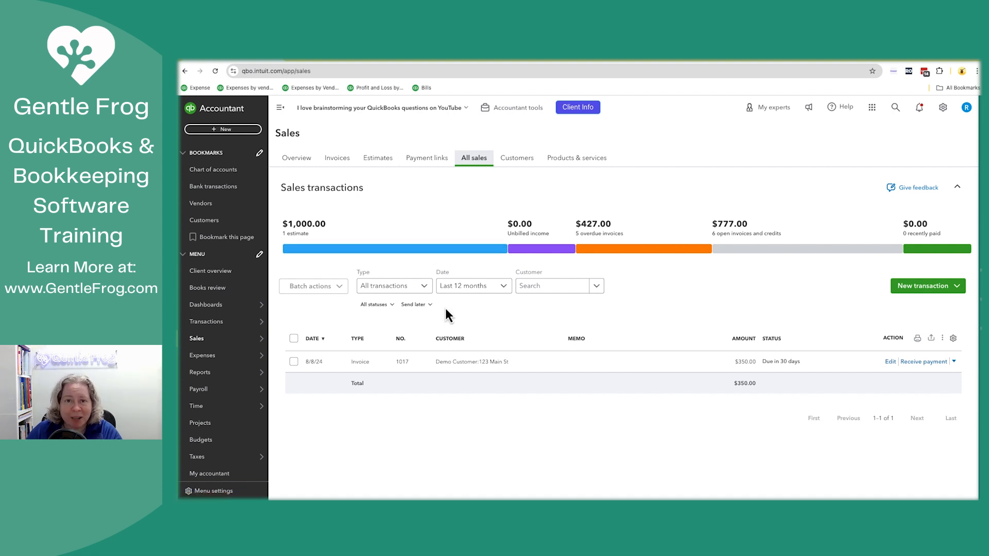
pyautogui.click(416, 305)
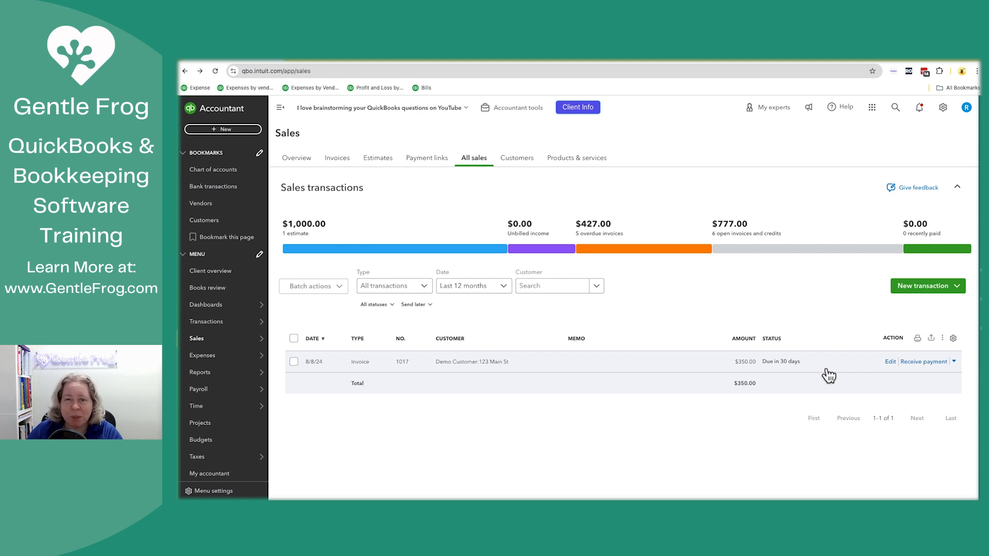
pyautogui.moveTo(890, 361)
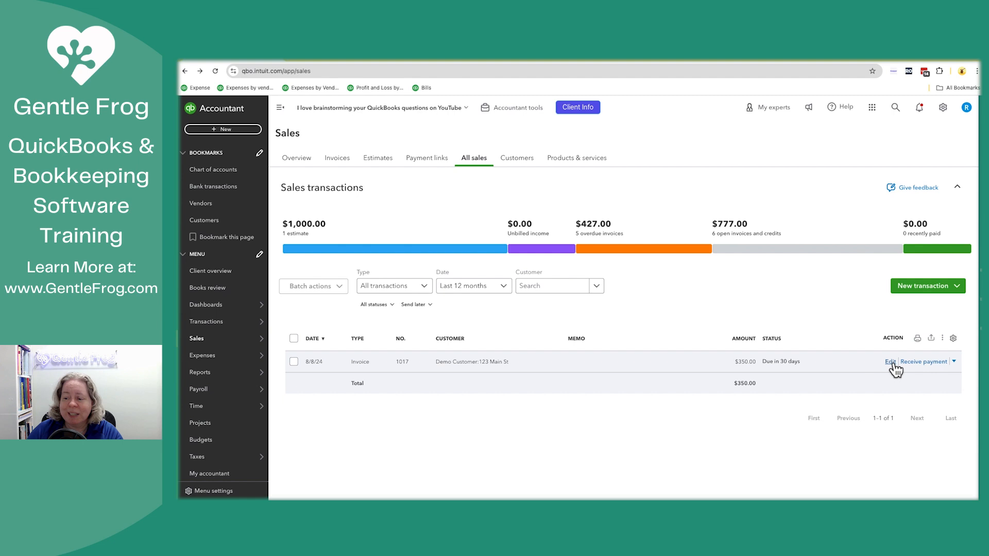
pyautogui.moveTo(957, 368)
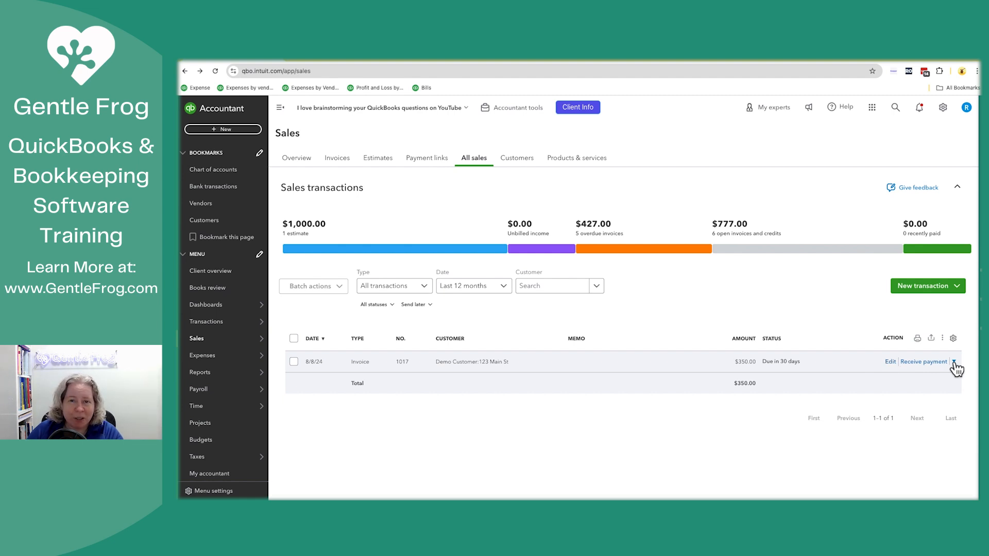
# Step: Email invoice 1017 to the customer via Send from the Receive payment dropdown
pyautogui.click(956, 362)
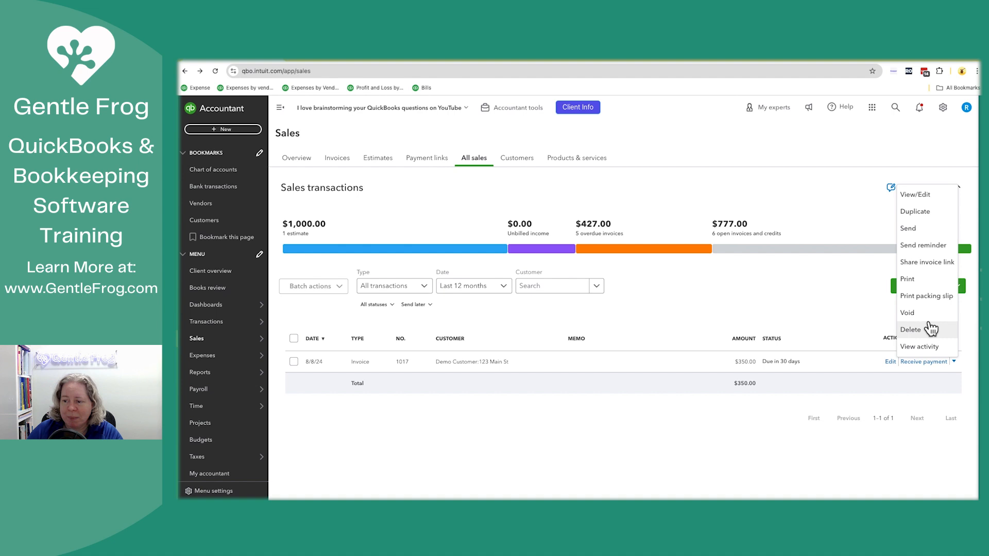
pyautogui.click(907, 227)
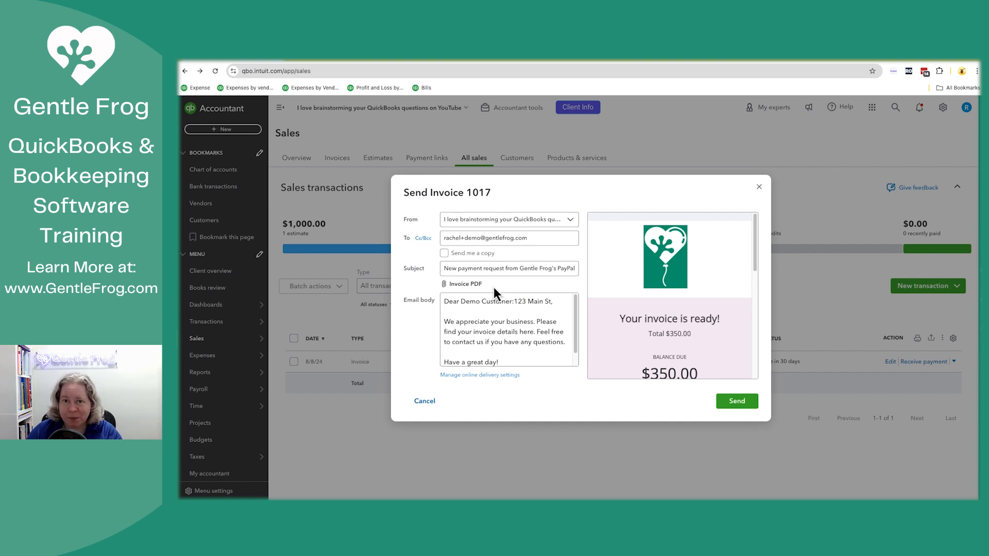
pyautogui.moveTo(653, 378)
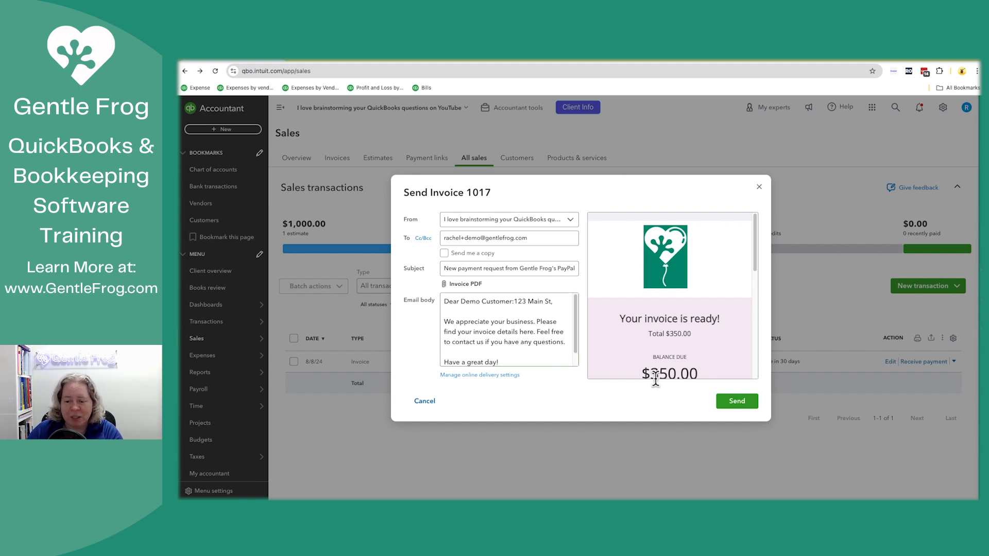
pyautogui.click(736, 401)
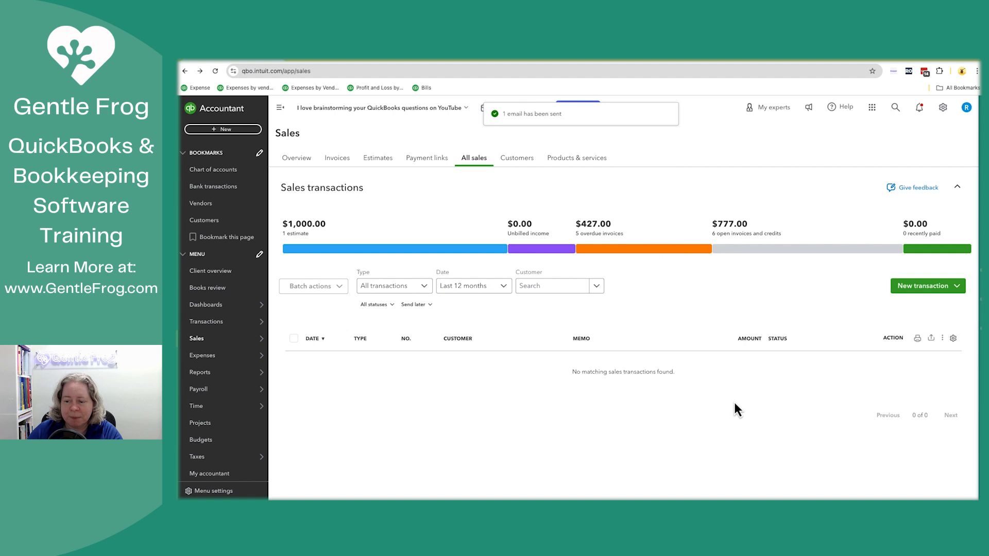
pyautogui.moveTo(478, 320)
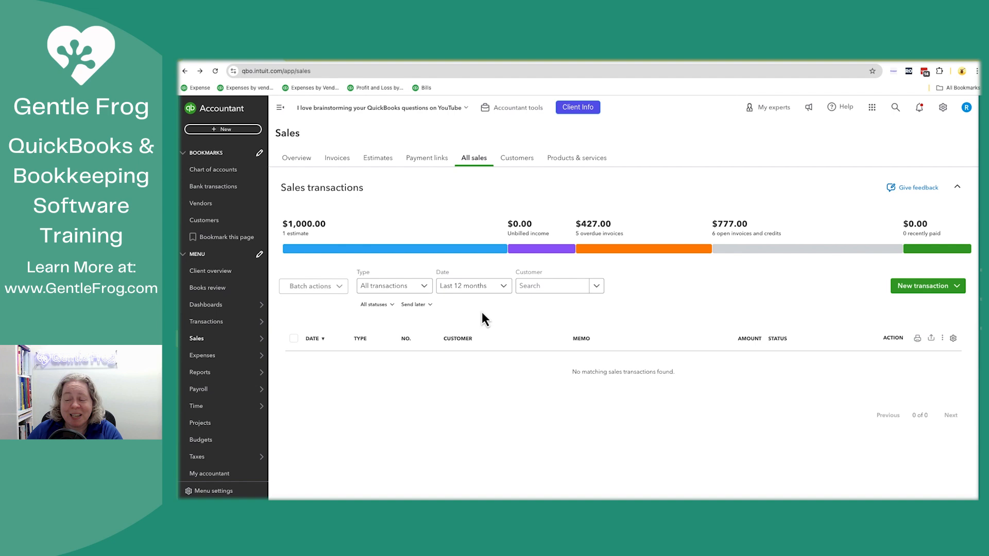
pyautogui.moveTo(919, 187)
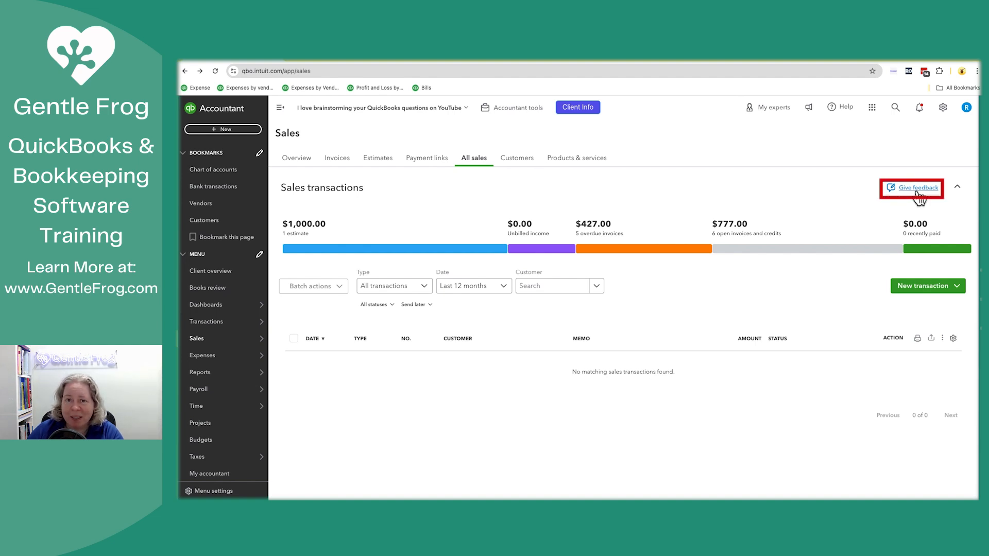
pyautogui.moveTo(757, 235)
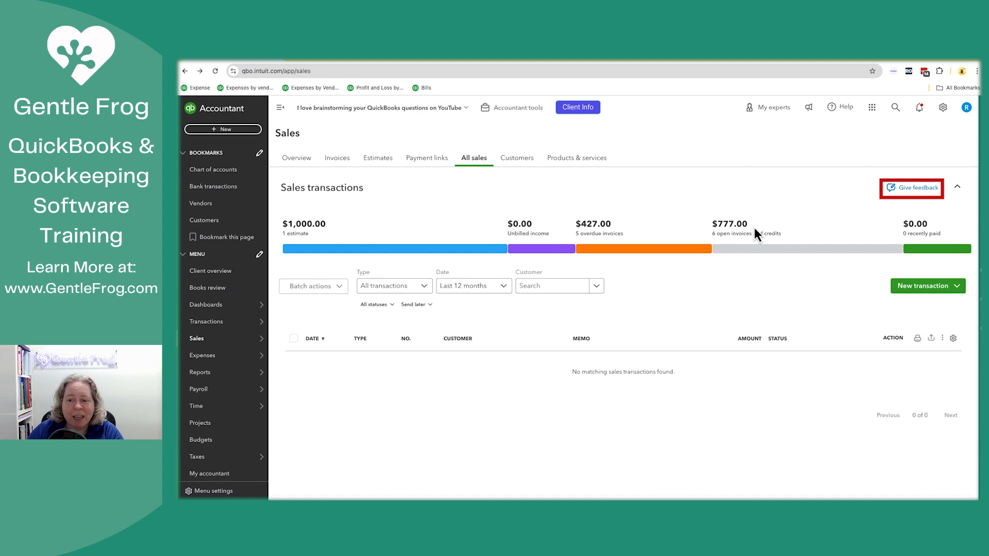
pyautogui.click(910, 188)
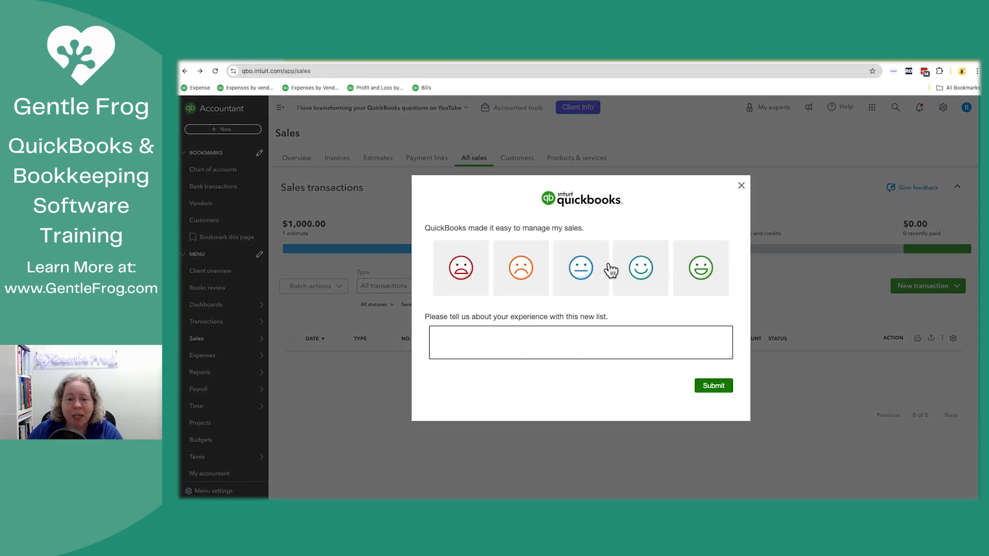
pyautogui.moveTo(615, 325)
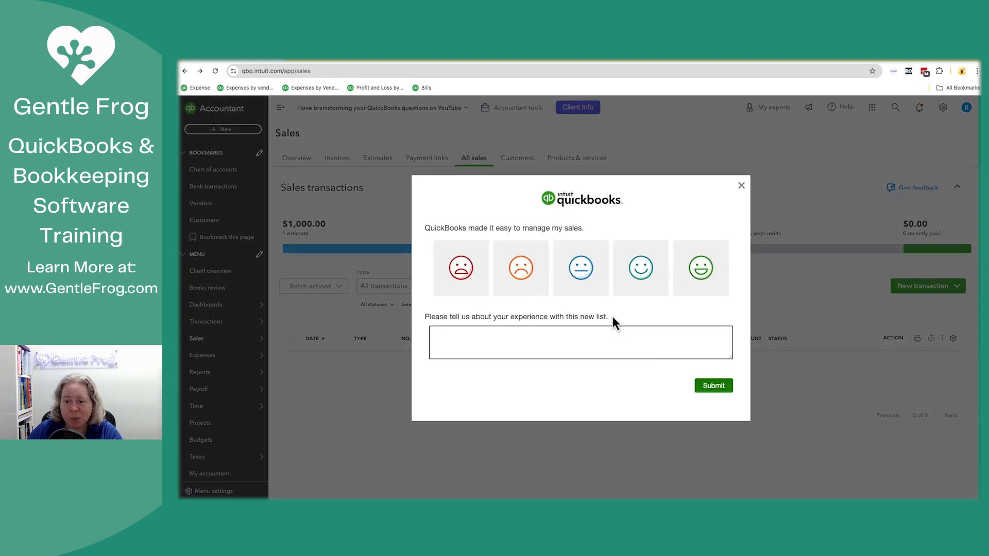
pyautogui.moveTo(742, 186)
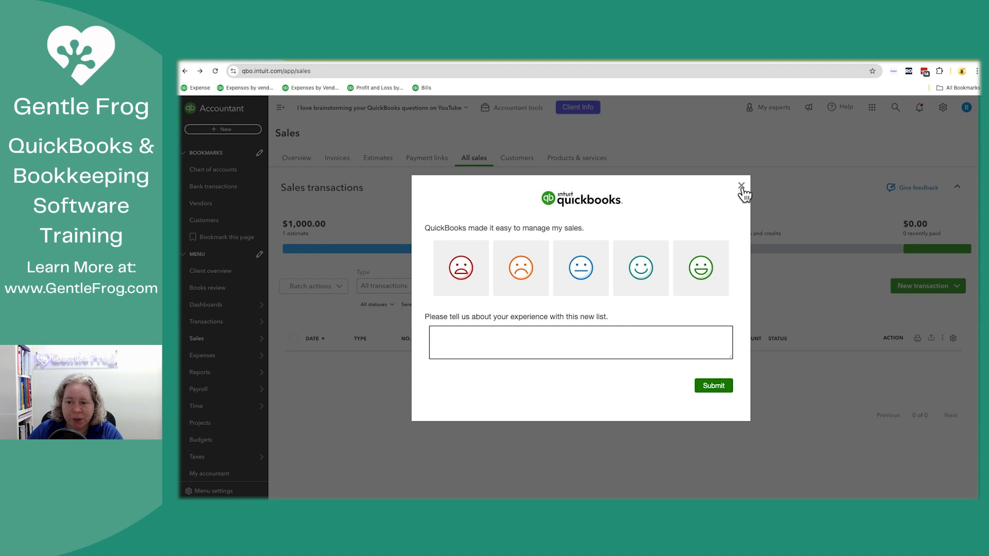
pyautogui.click(743, 188)
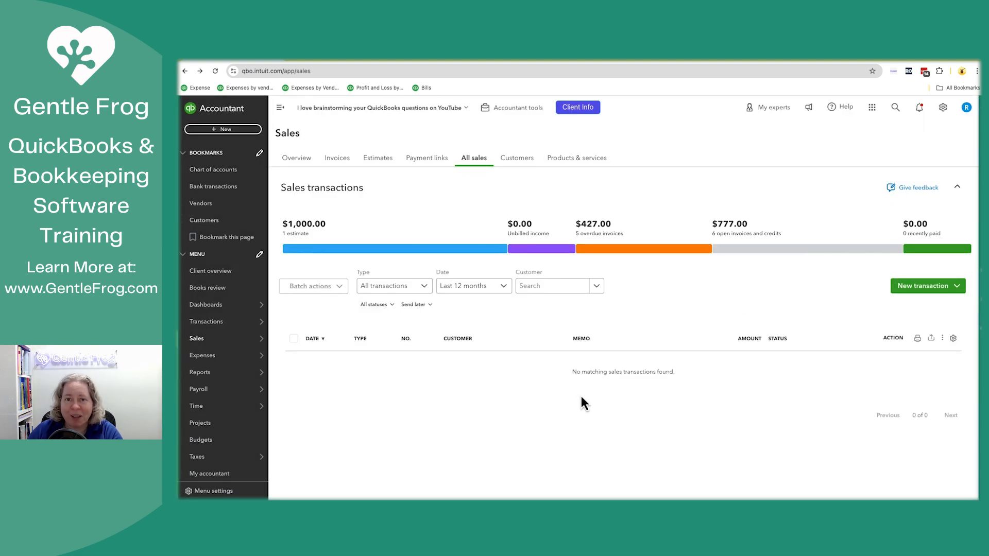
pyautogui.moveTo(403, 322)
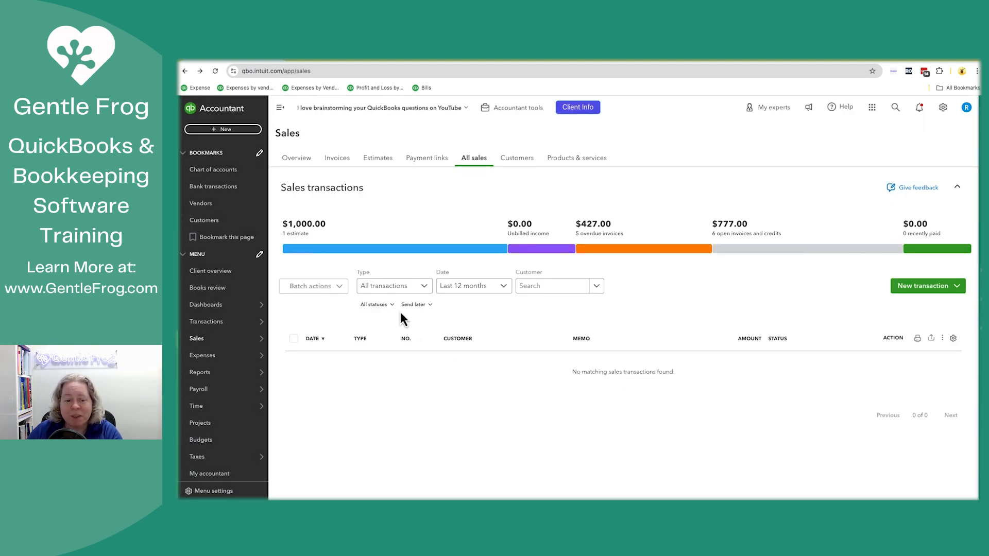
pyautogui.moveTo(552, 161)
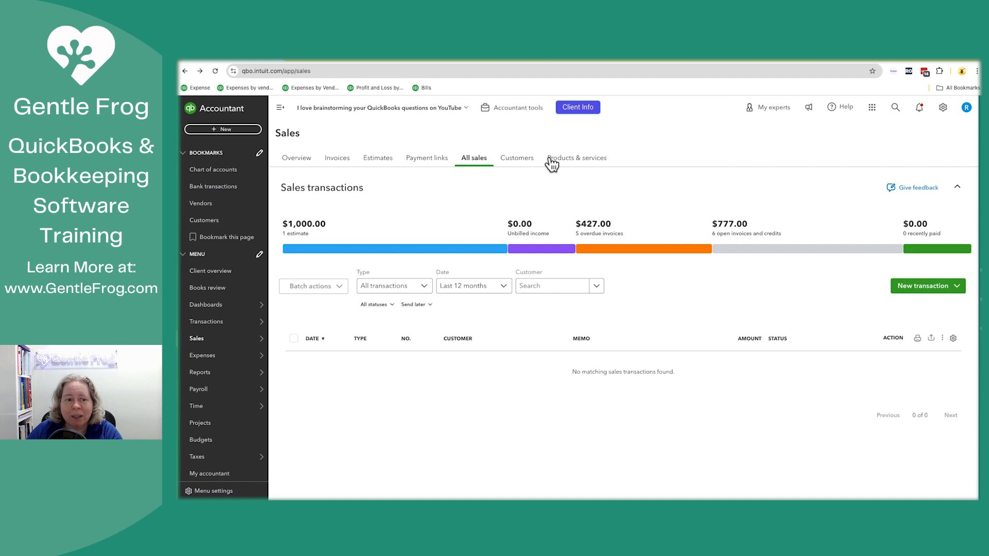
pyautogui.moveTo(916, 107)
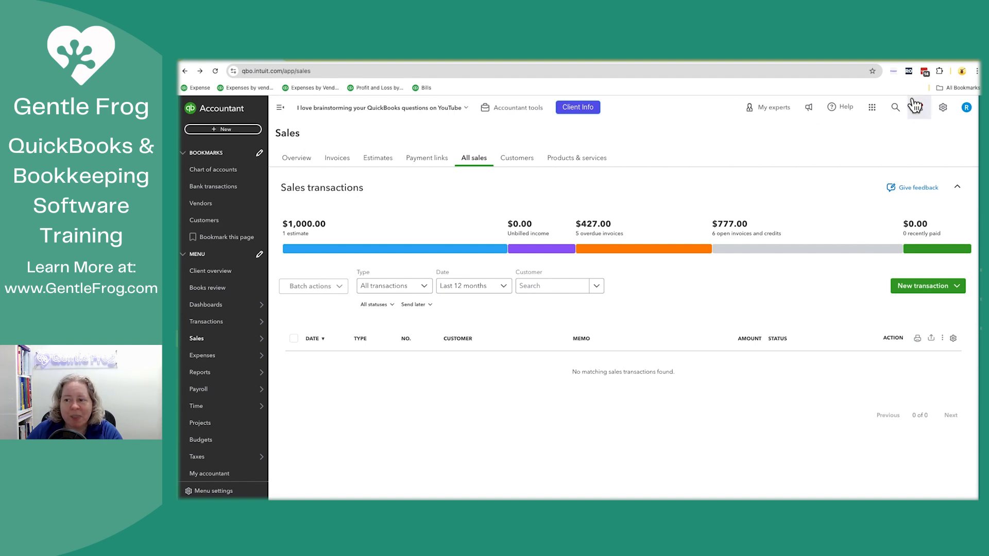
# Step: Reopen invoice 1017 and switch its Send later toggle on under Scheduling, unsaved
pyautogui.click(894, 106)
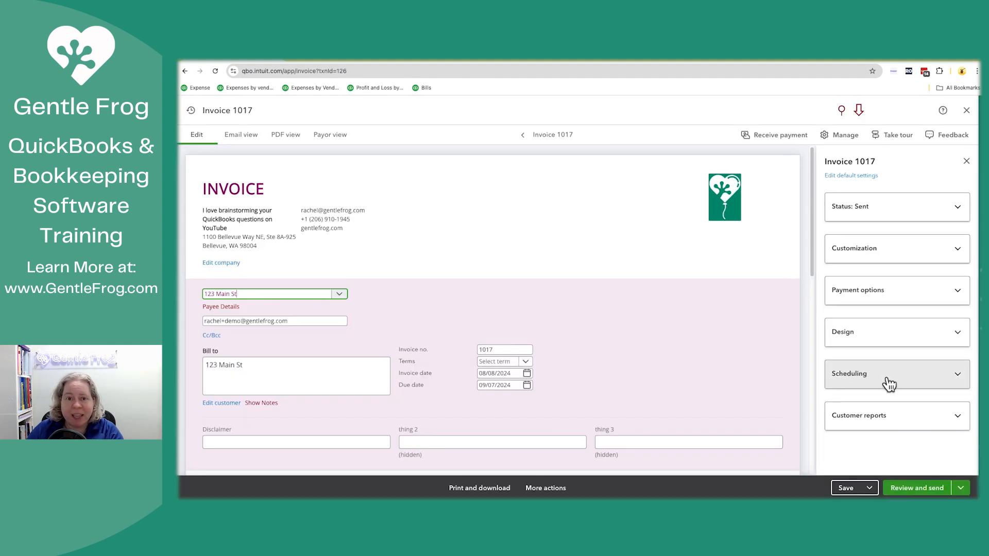
pyautogui.click(894, 373)
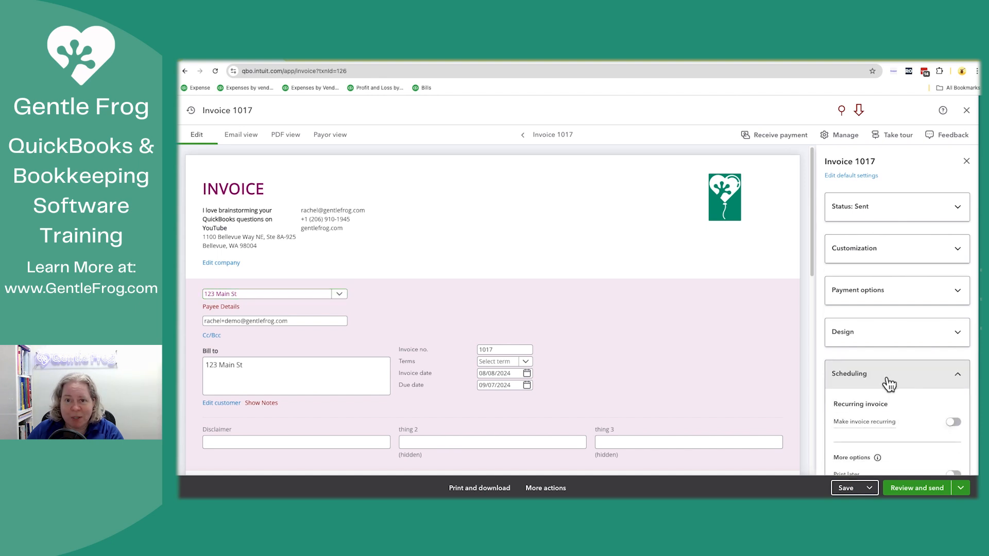
pyautogui.scroll(-3)
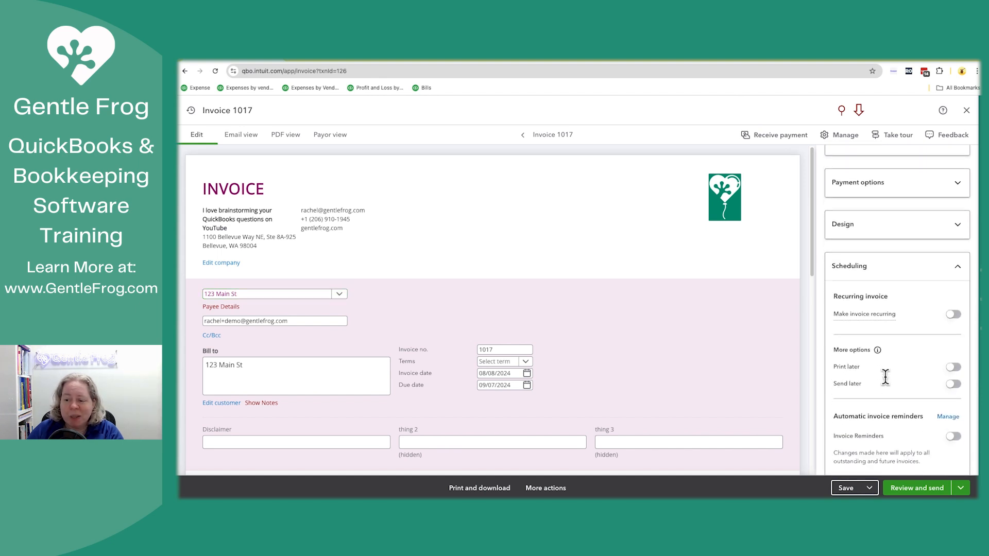
pyautogui.click(952, 326)
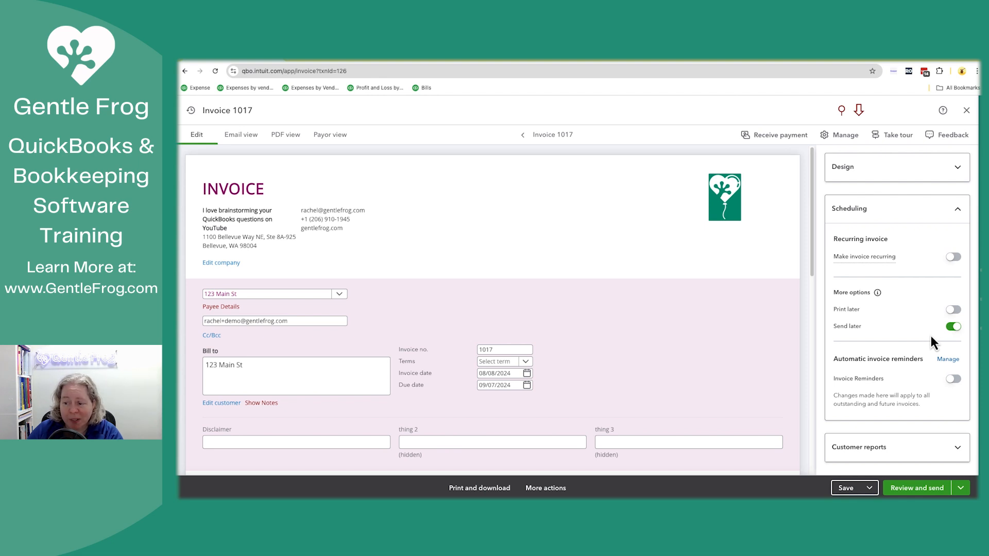
pyautogui.moveTo(939, 167)
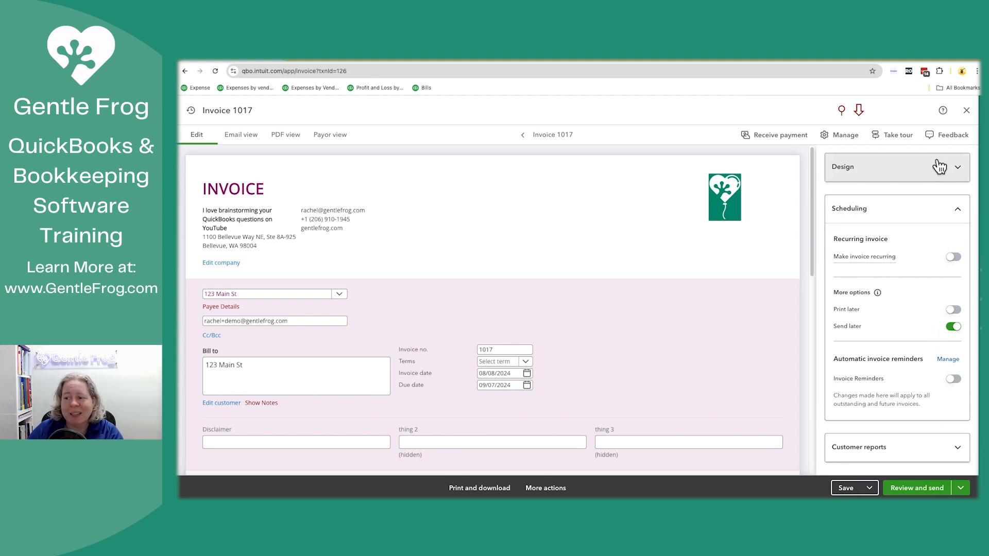
pyautogui.moveTo(948, 134)
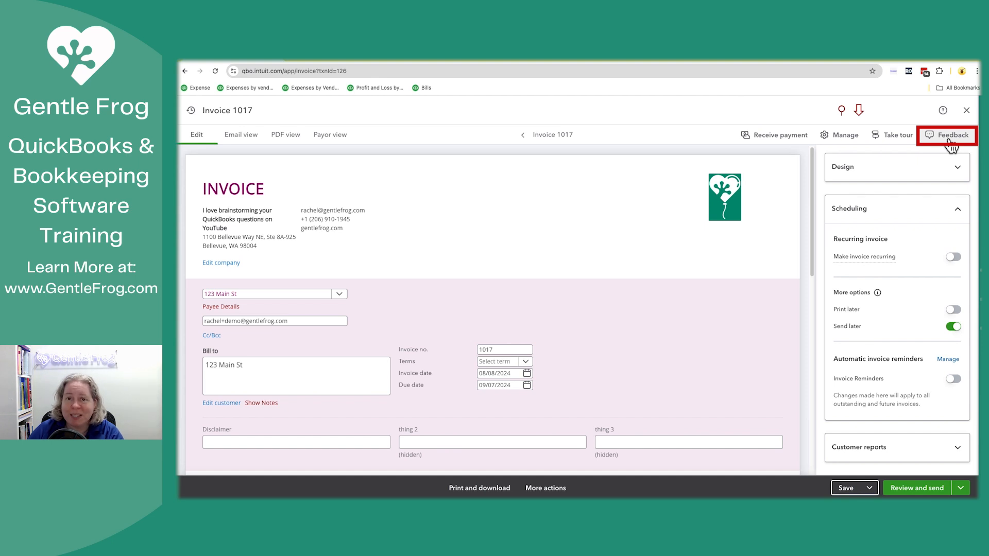
pyautogui.moveTo(950, 139)
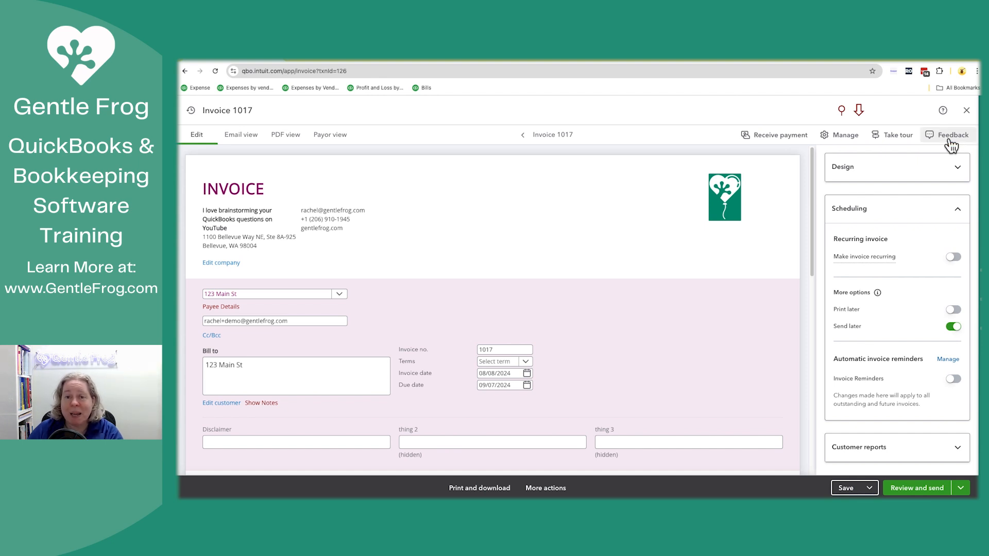